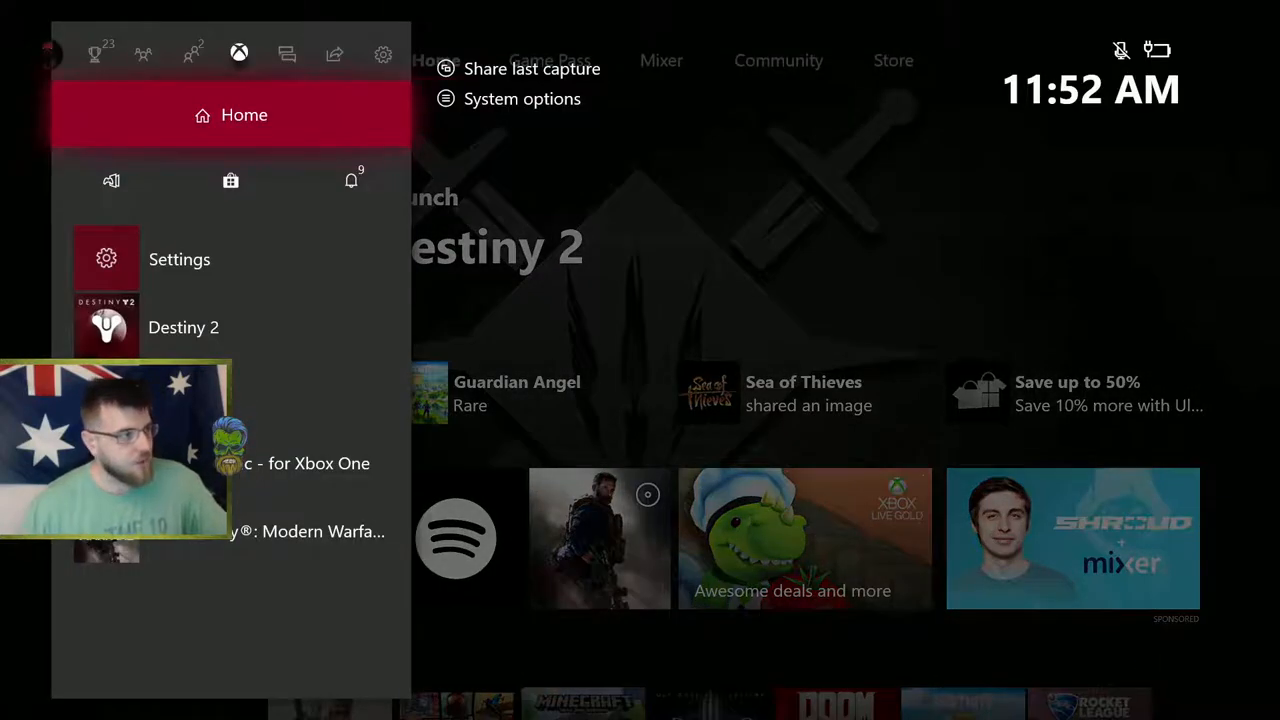
# Navigate the Xbox guide to Settings > TV & display options > Resolution to check 1080p.
pyautogui.click(383, 54)
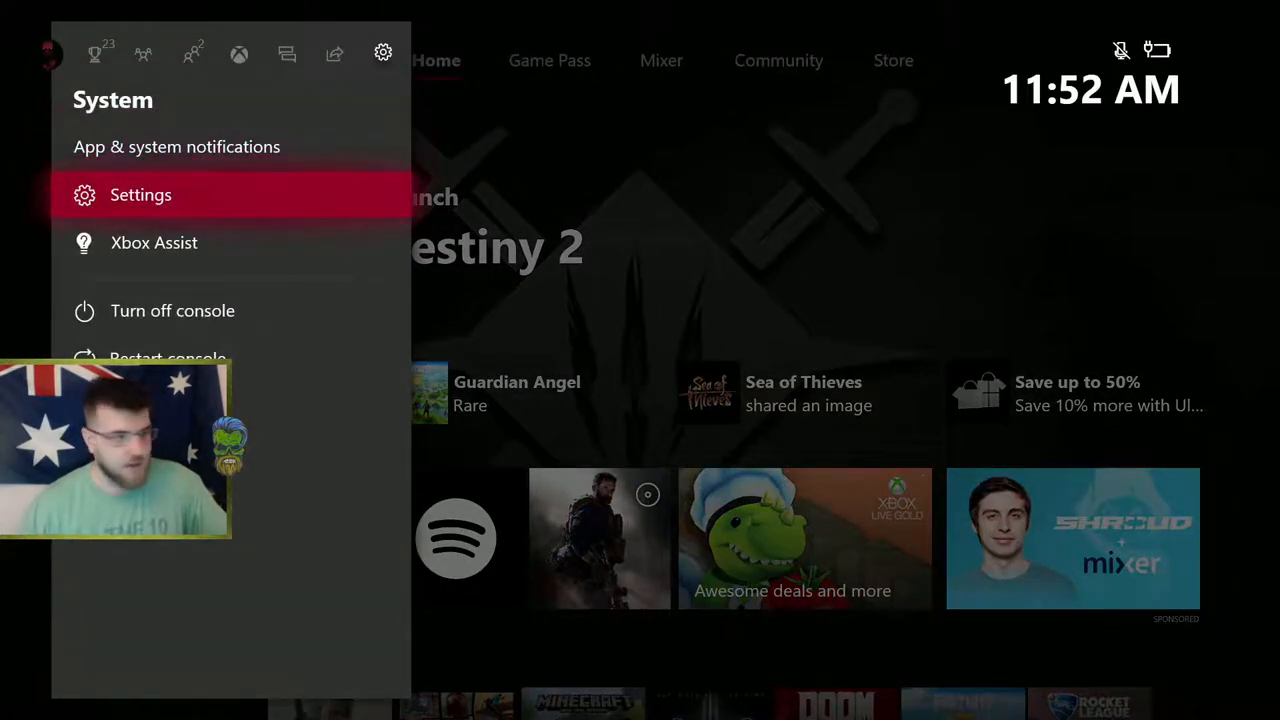
pyautogui.click(141, 194)
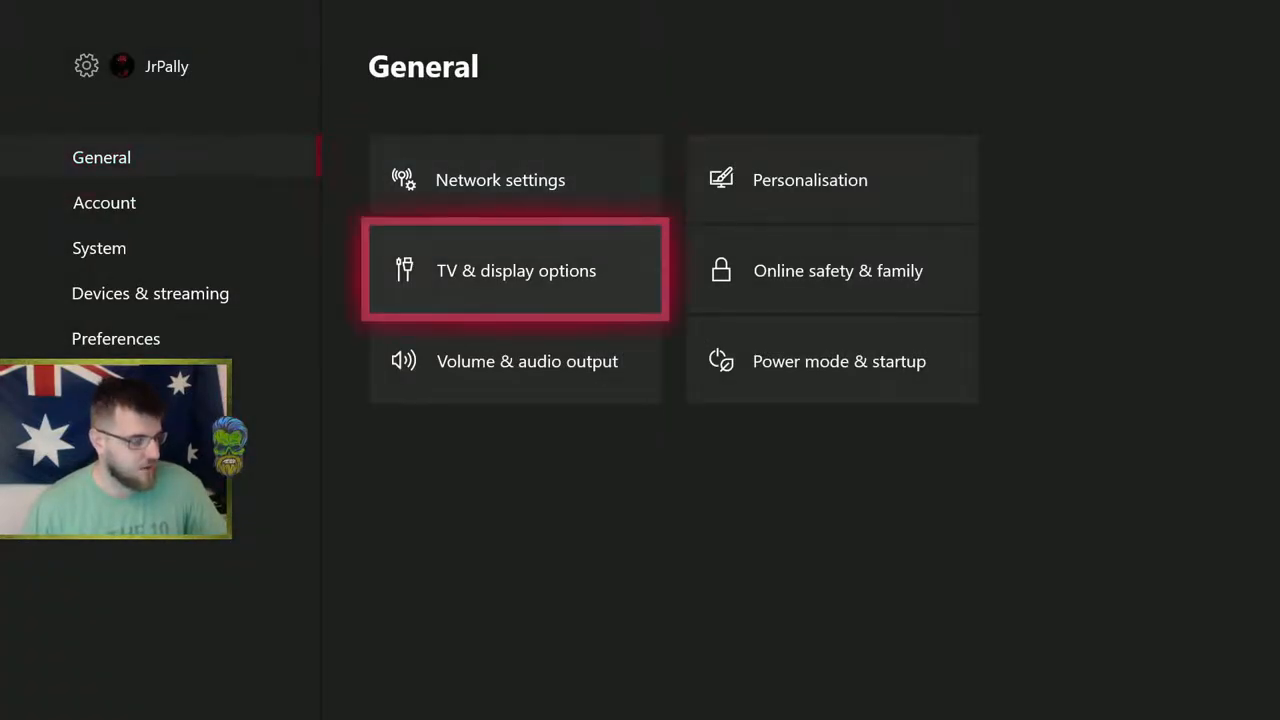
pyautogui.click(515, 270)
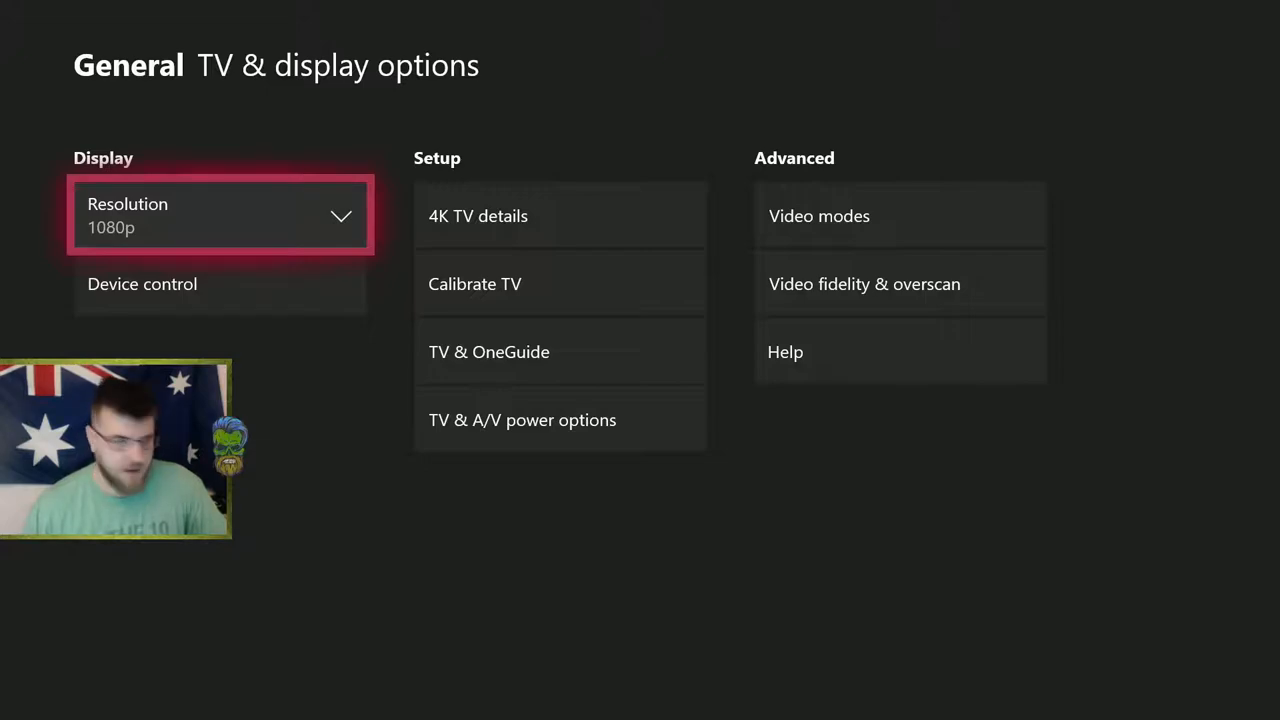
pyautogui.click(220, 215)
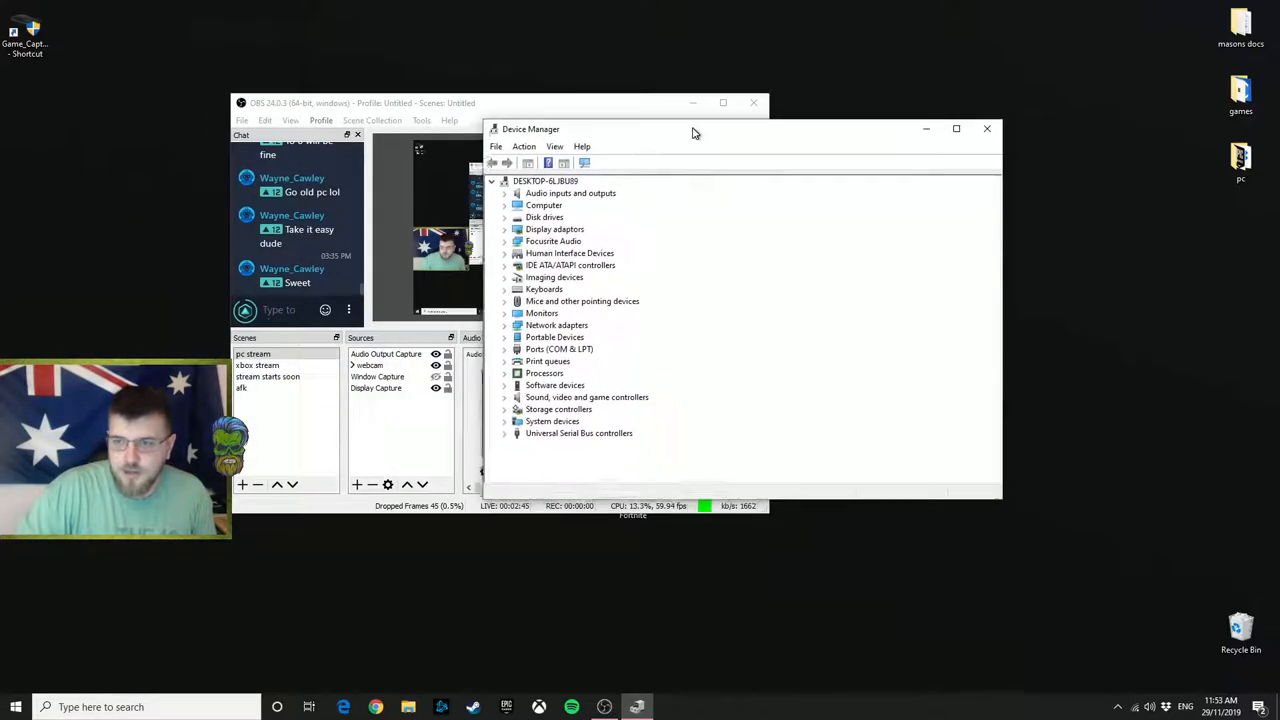
# Move the Device Manager window and scroll down to the sound, video and game controllers.
pyautogui.moveTo(693, 128); pyautogui.dragTo(716, 98)
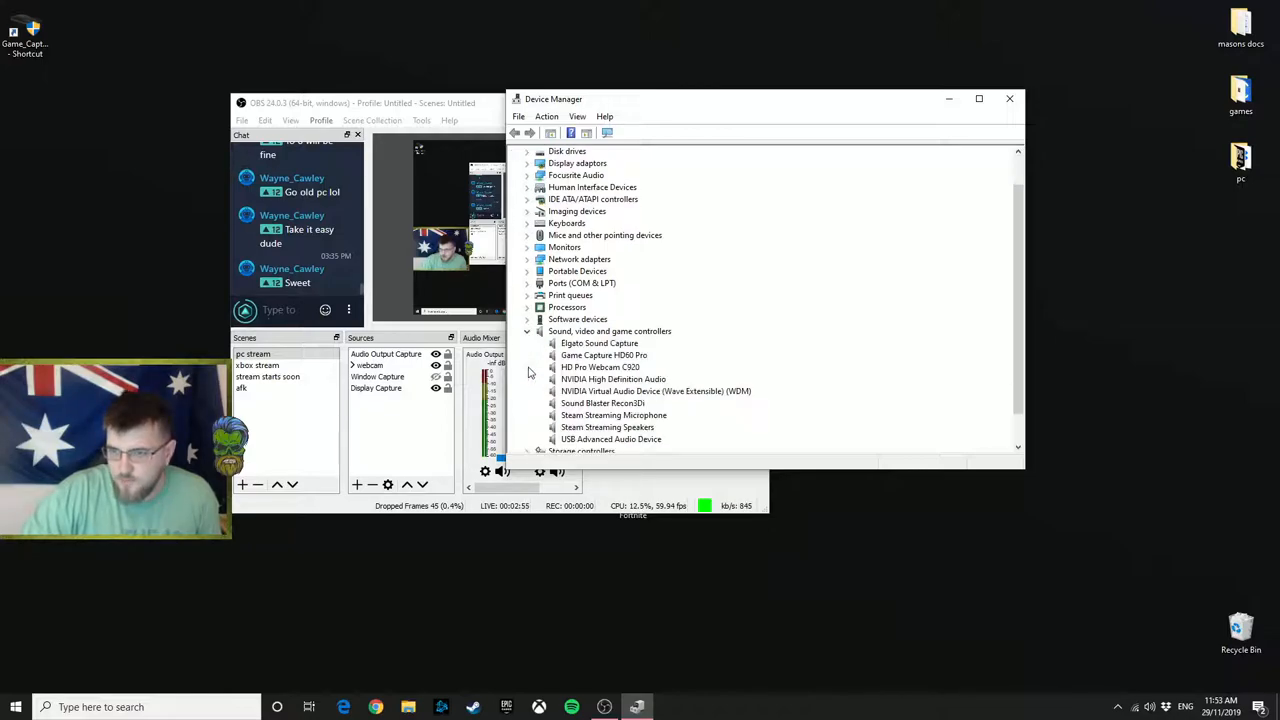
pyautogui.scroll(-3)
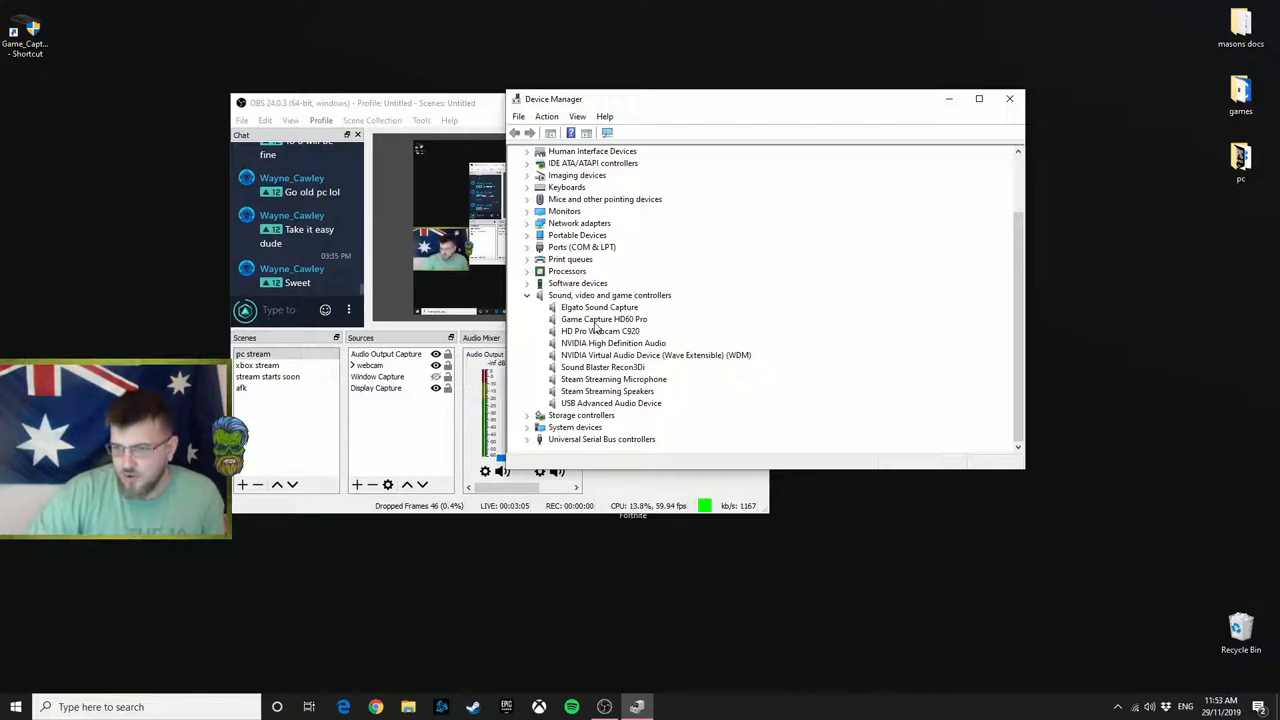
# Choose Uninstall device from the Game Capture HD60 Pro's context menu.
pyautogui.click(604, 319)
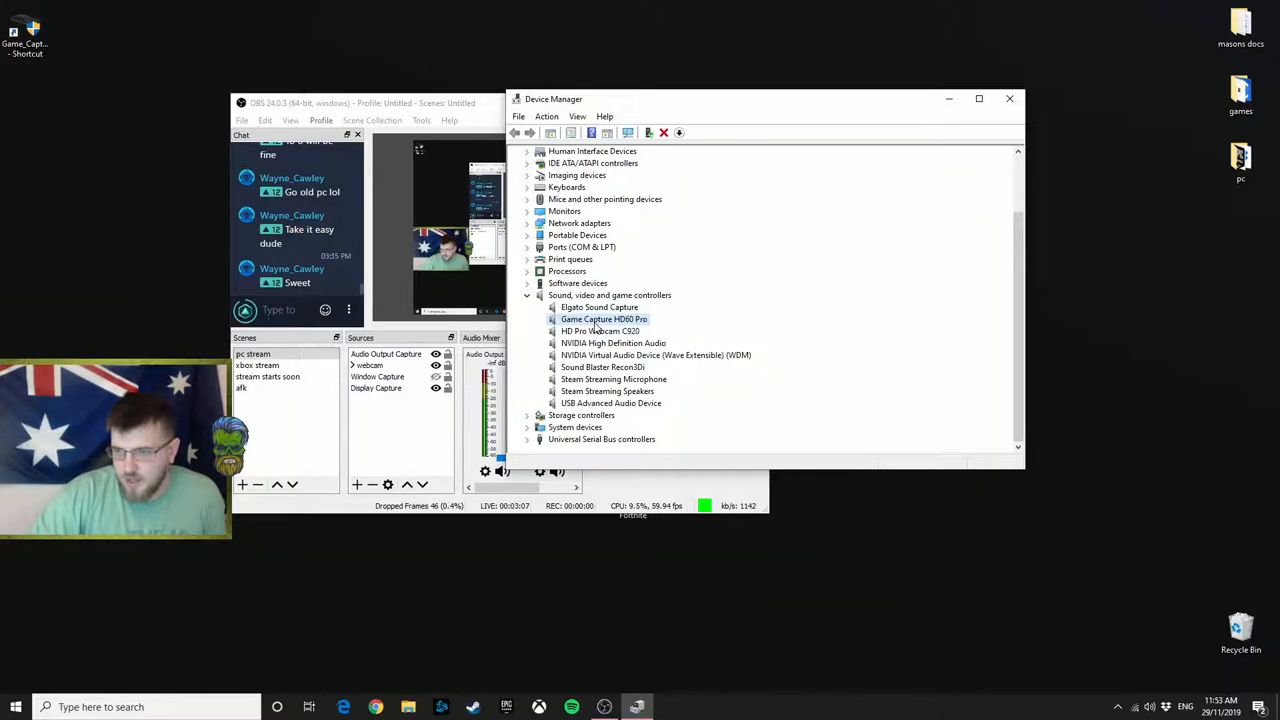
pyautogui.rightClick(603, 319)
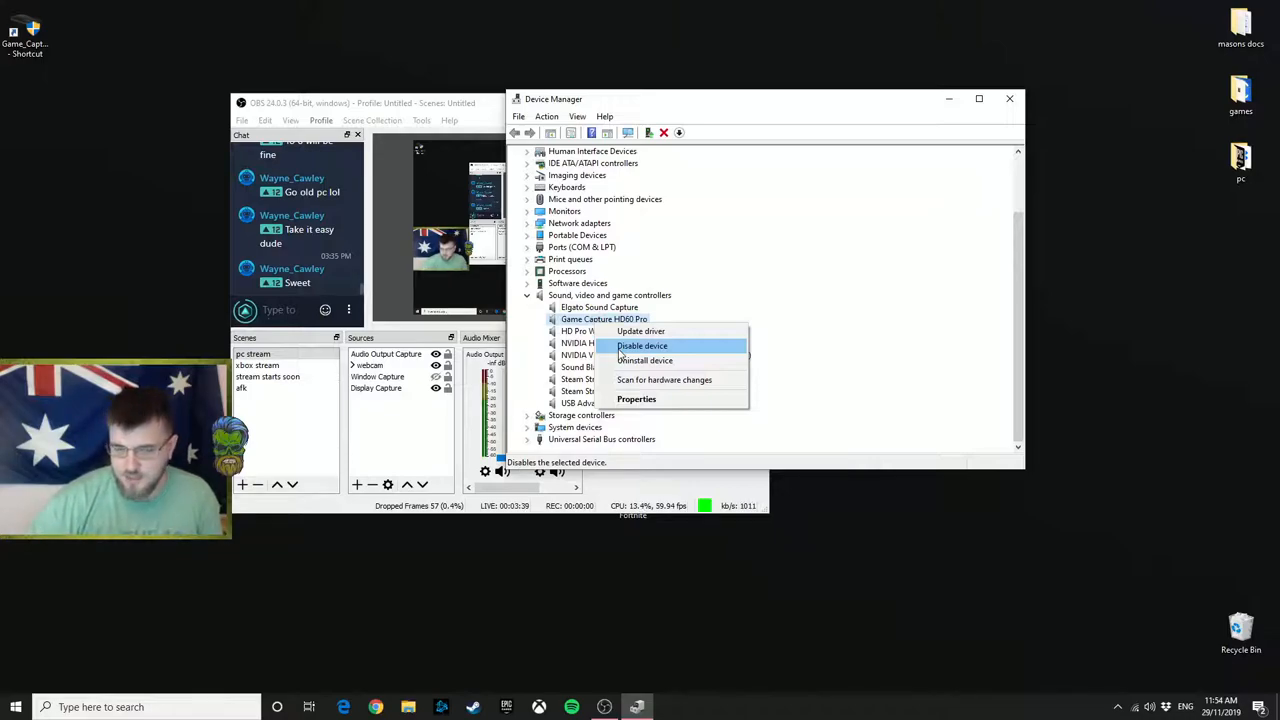
pyautogui.moveTo(645, 360)
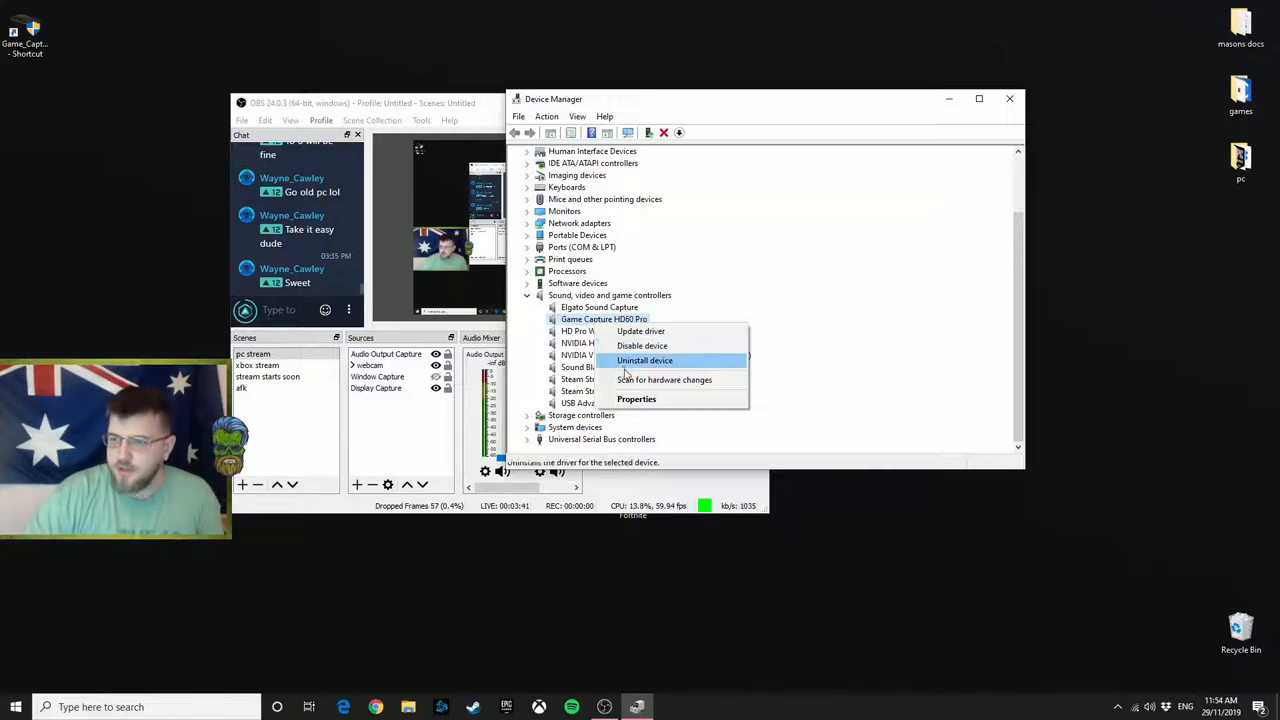
pyautogui.click(645, 360)
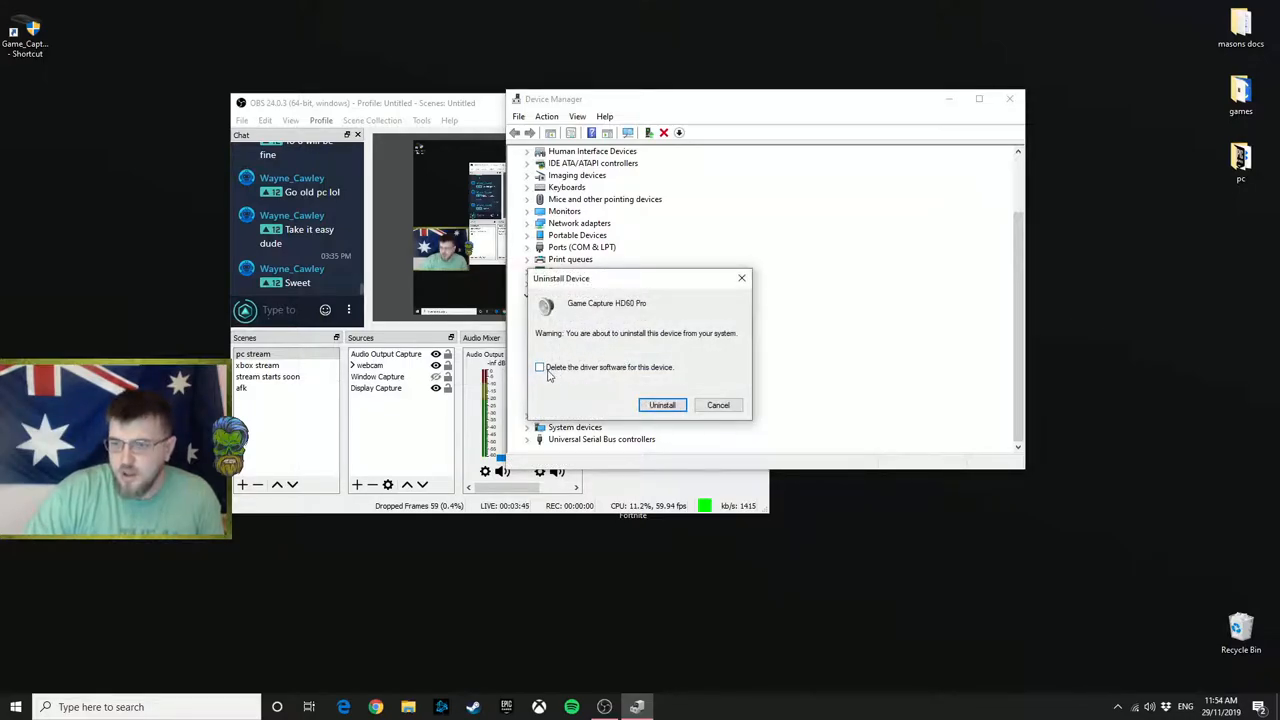
# Tick 'Delete the driver software for this device', then cancel the uninstall.
pyautogui.click(540, 367)
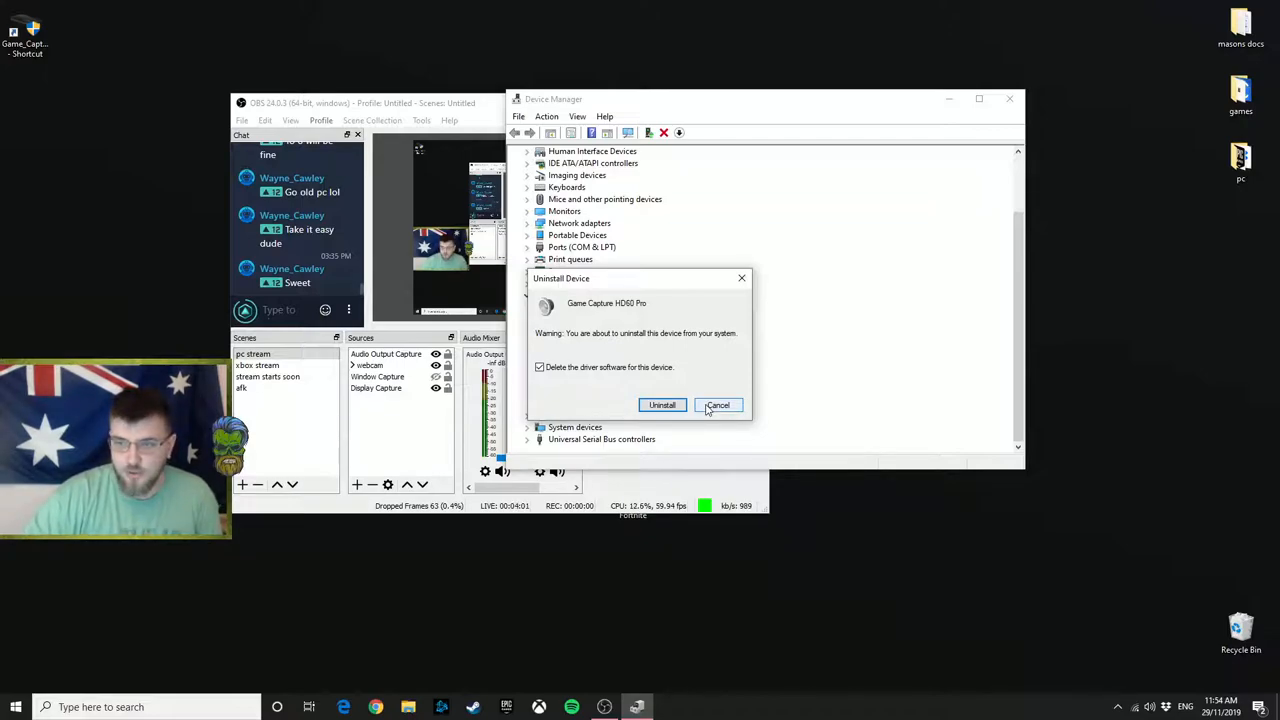
pyautogui.click(718, 405)
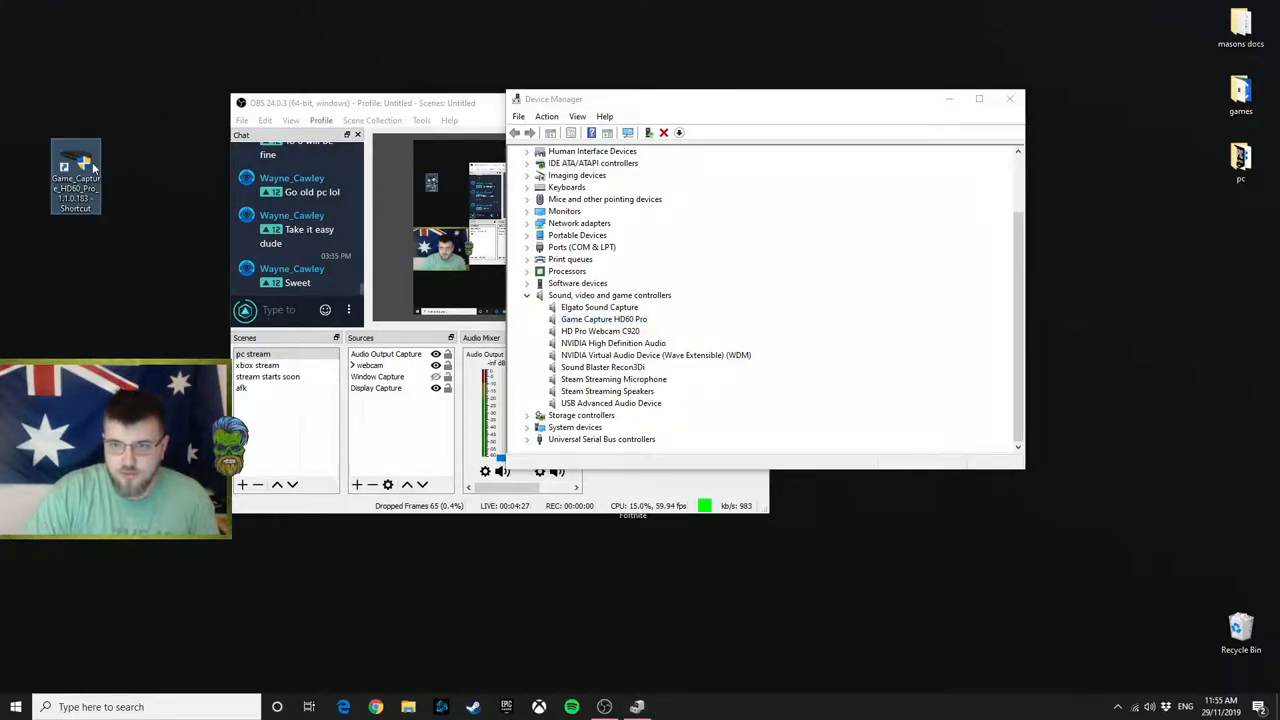
pyautogui.moveTo(78, 178)
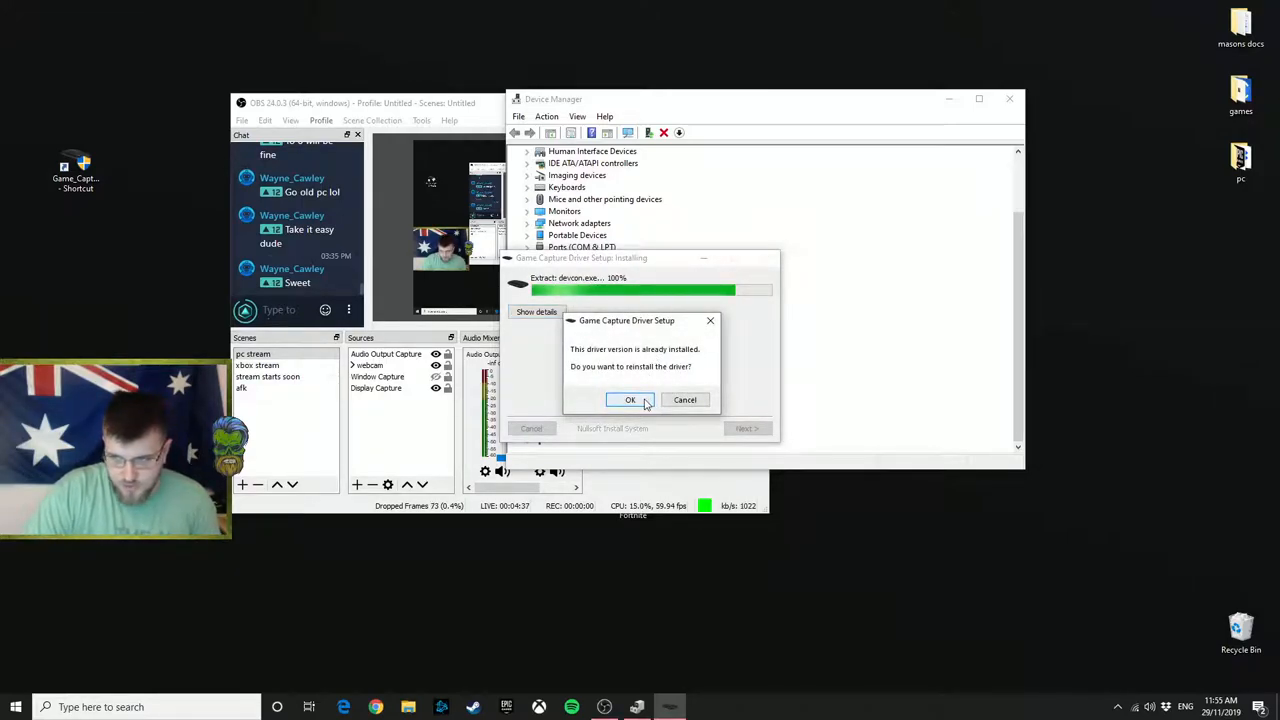
# Confirm reinstalling the HD60 Pro driver, continue past completion, and close the setup.
pyautogui.click(630, 399)
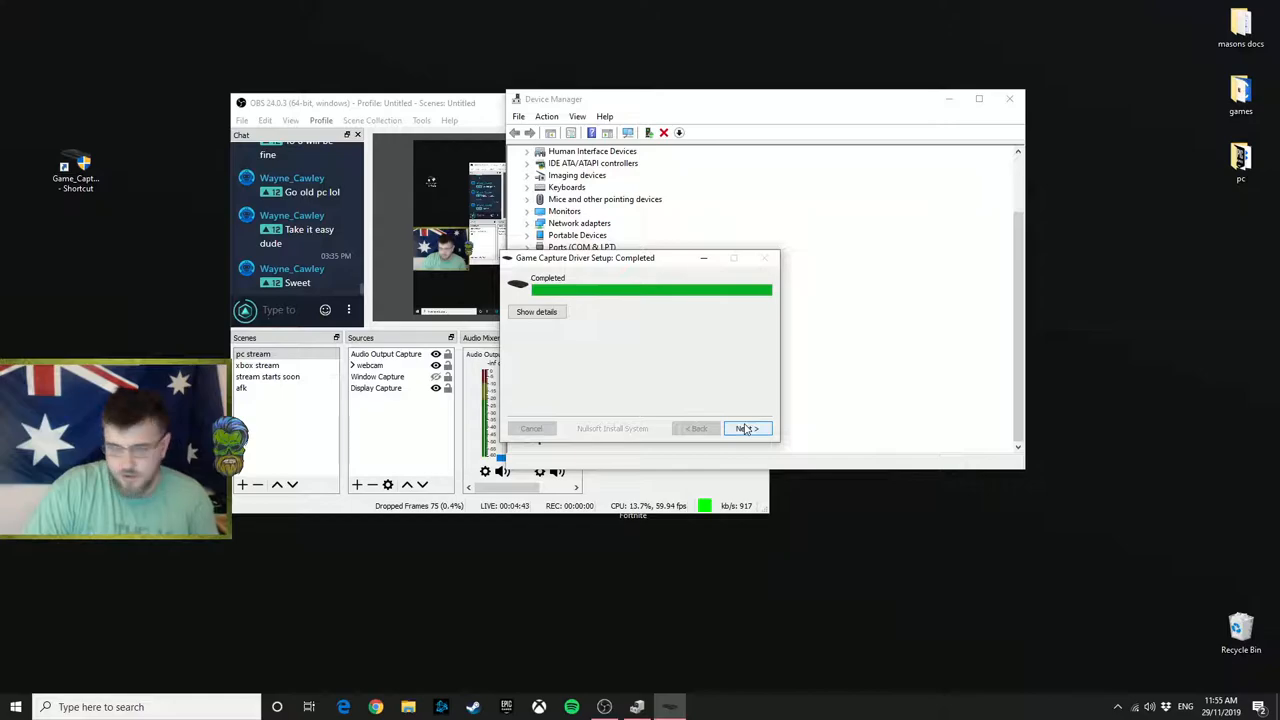
pyautogui.click(747, 428)
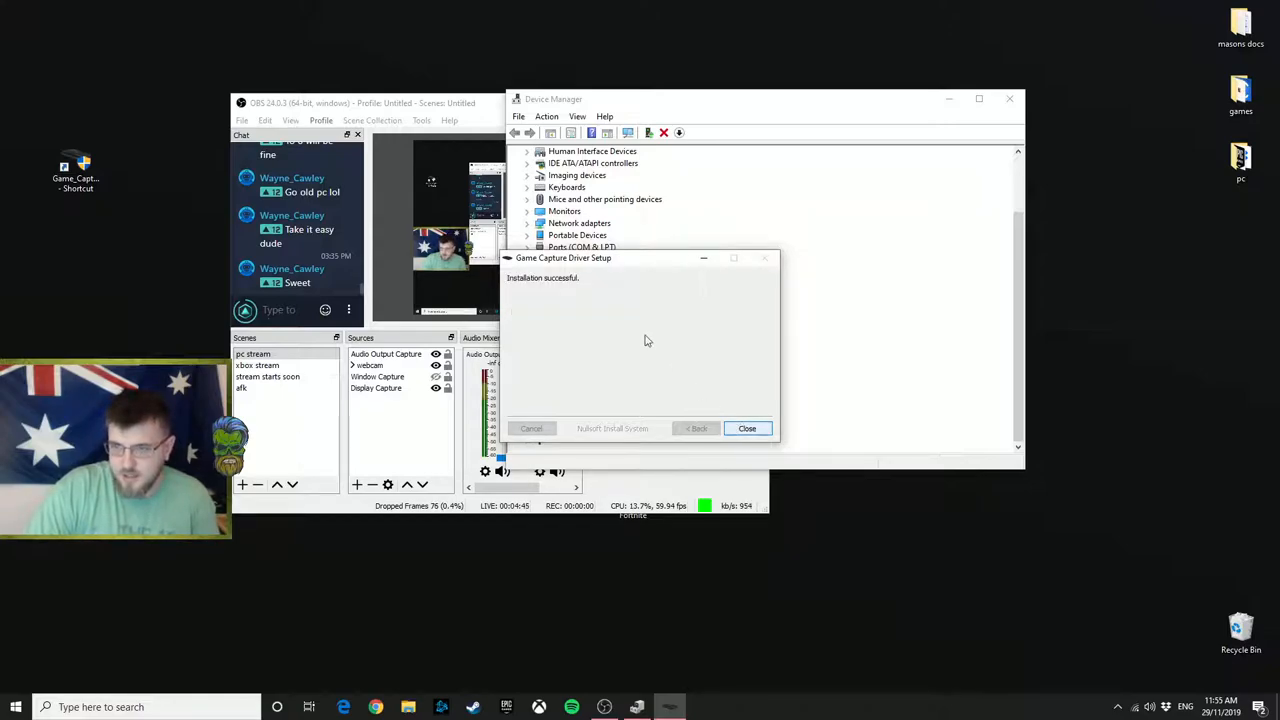
pyautogui.click(747, 428)
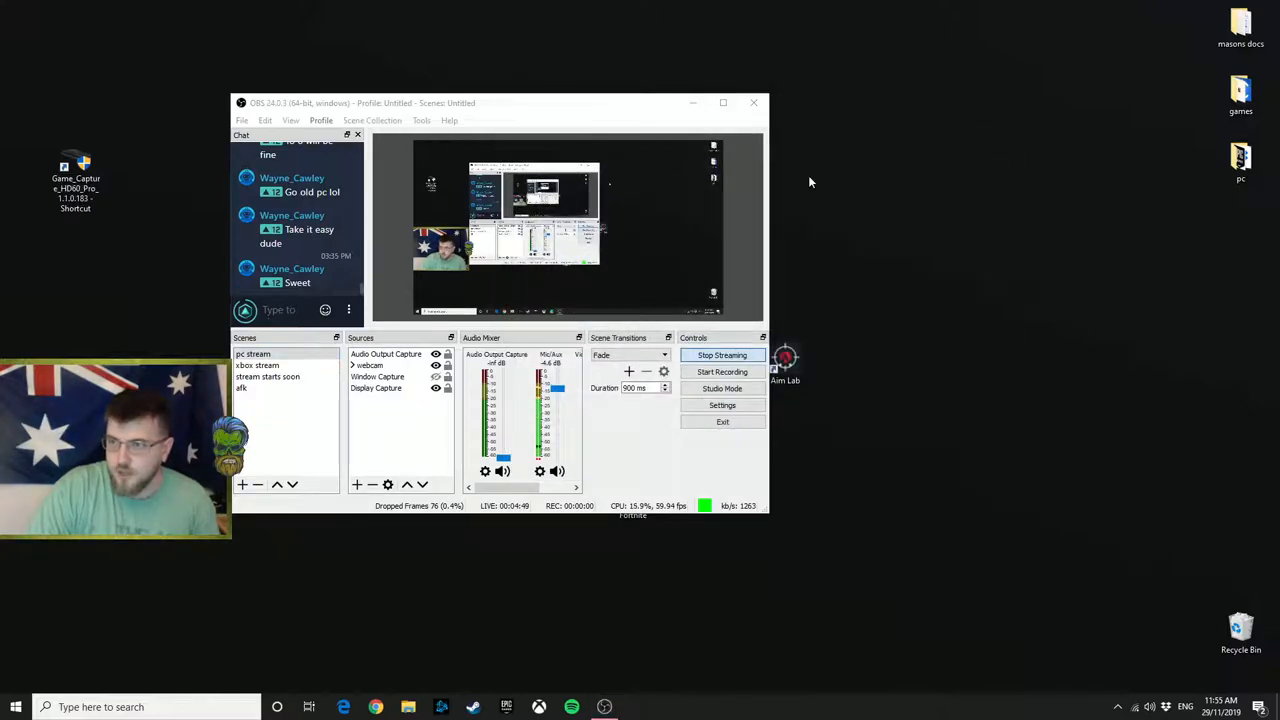
pyautogui.moveTo(311, 158)
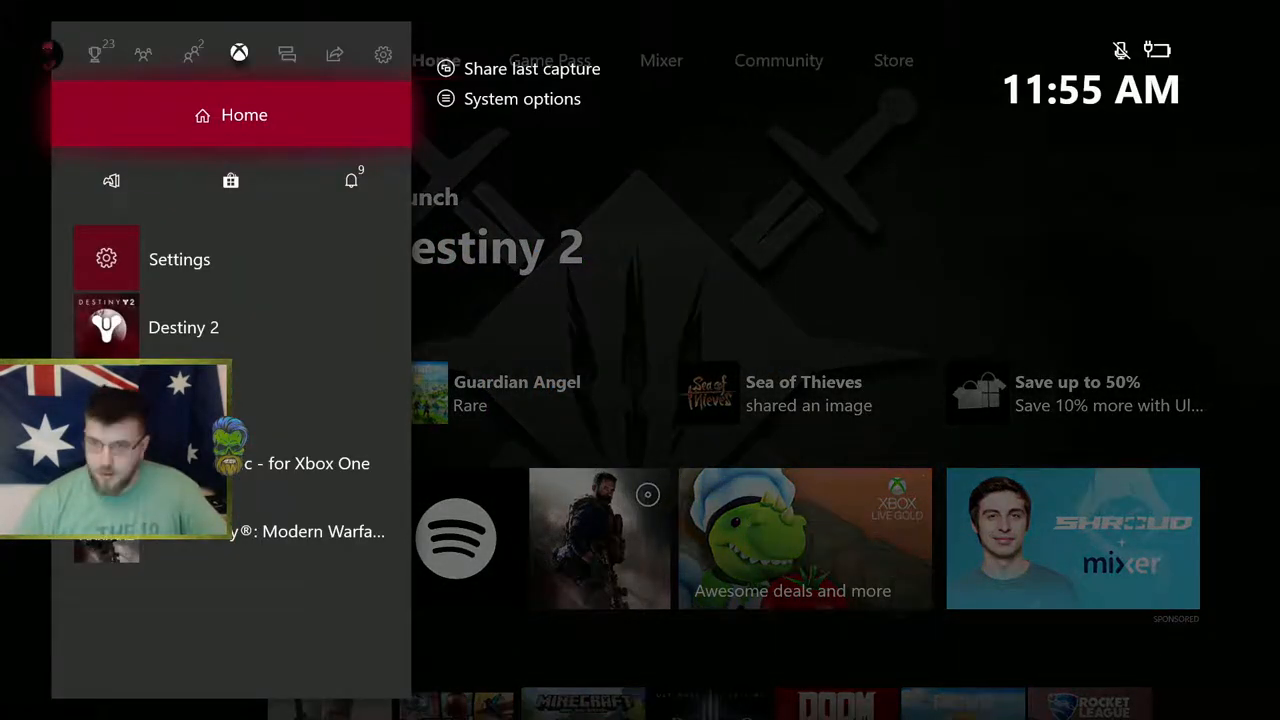
# Open Settings from the Xbox guide and select TV & display options.
pyautogui.click(383, 53)
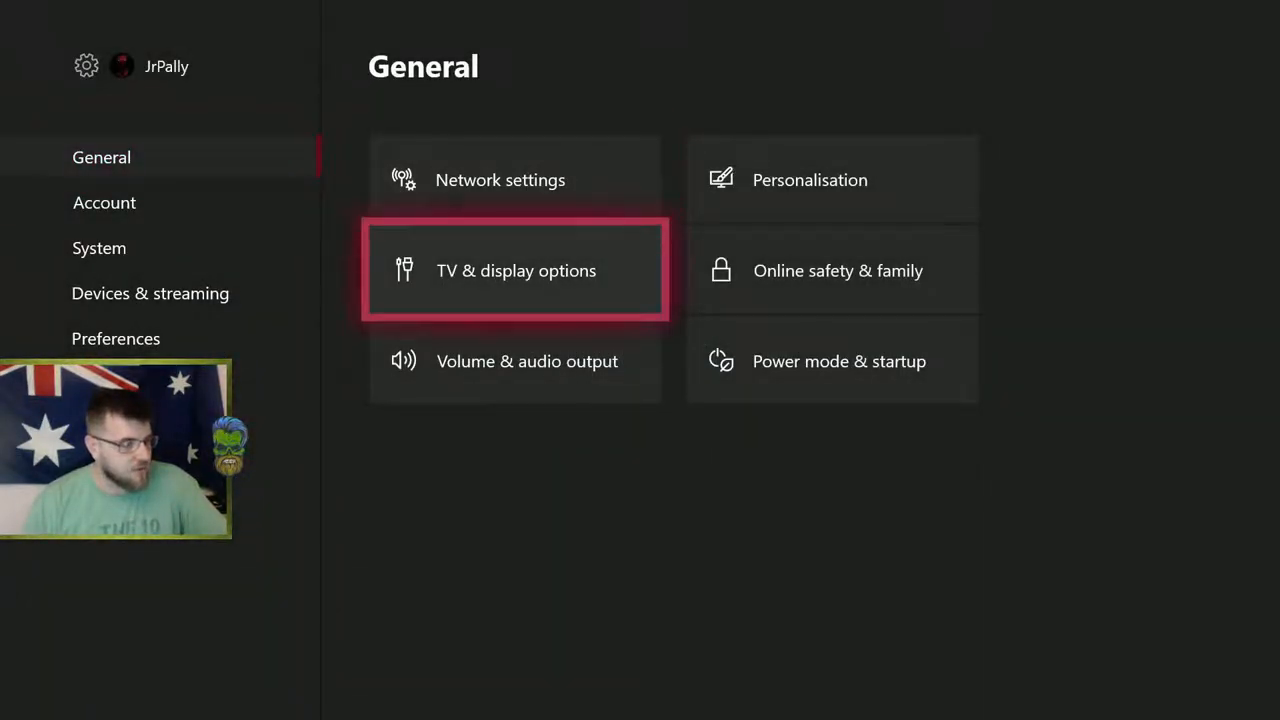
pyautogui.click(515, 270)
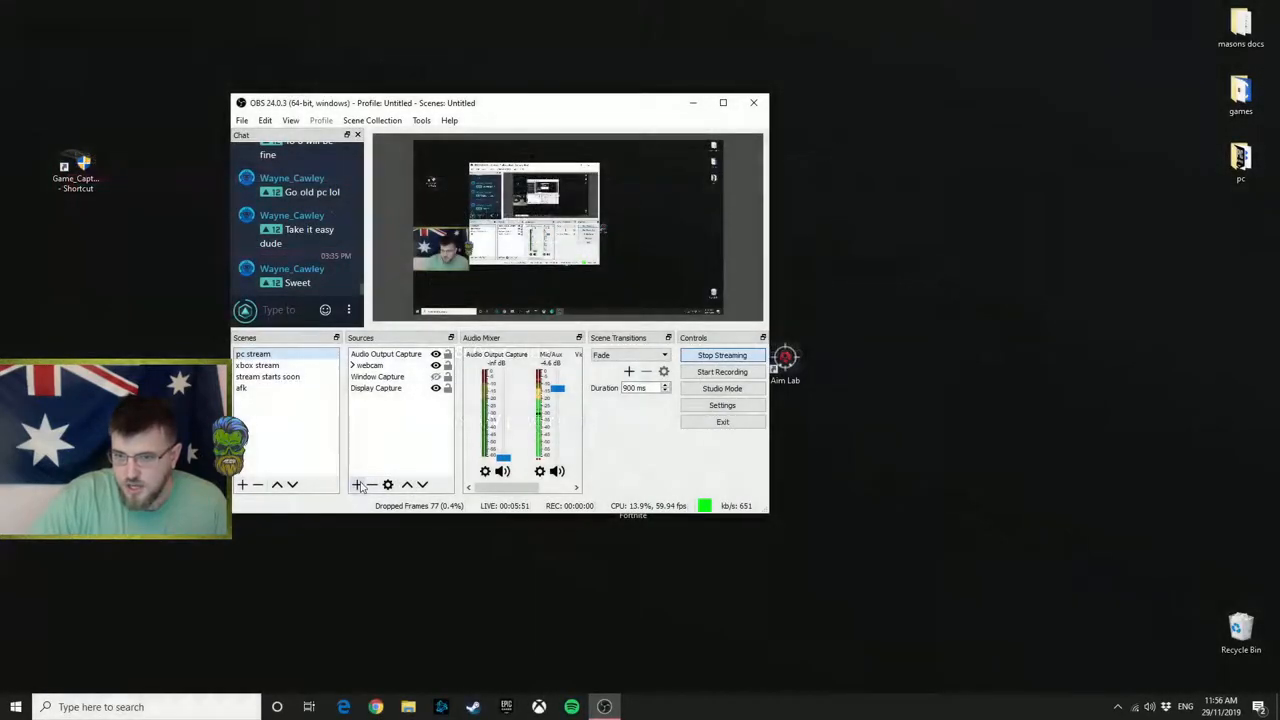
# Add a Video Capture Device source in OBS and open its device properties.
pyautogui.click(357, 485)
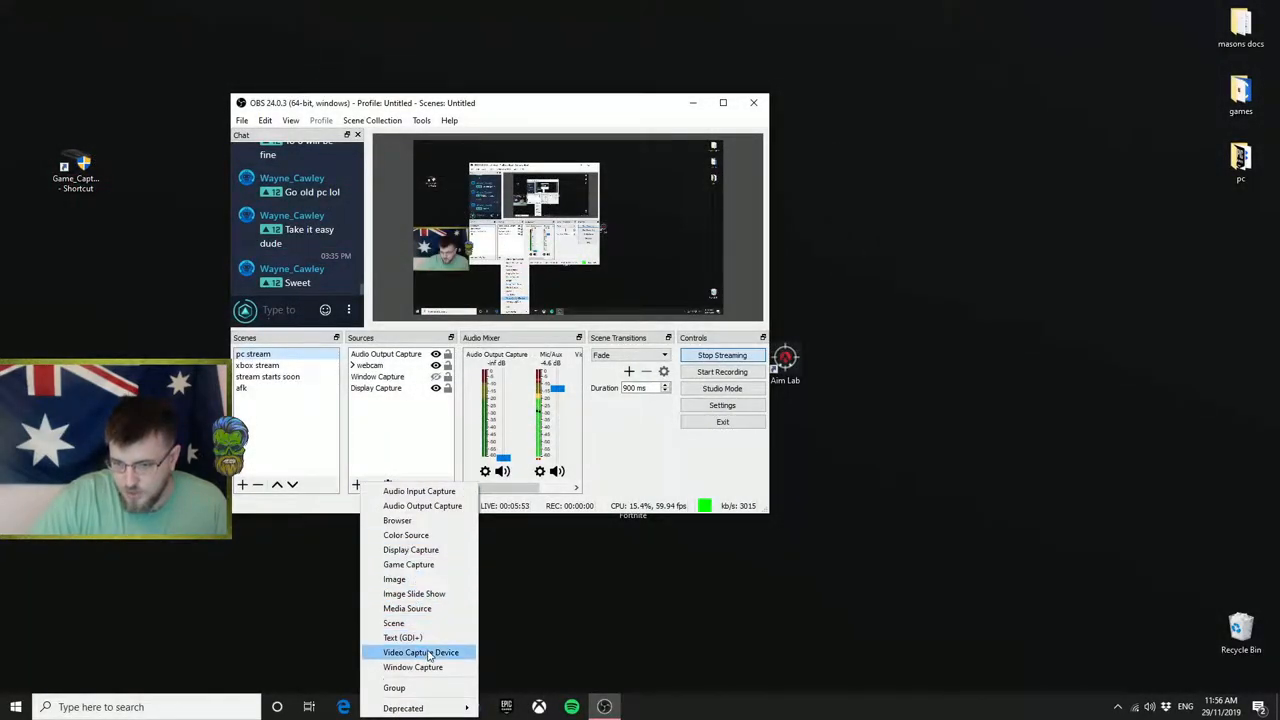
pyautogui.click(421, 652)
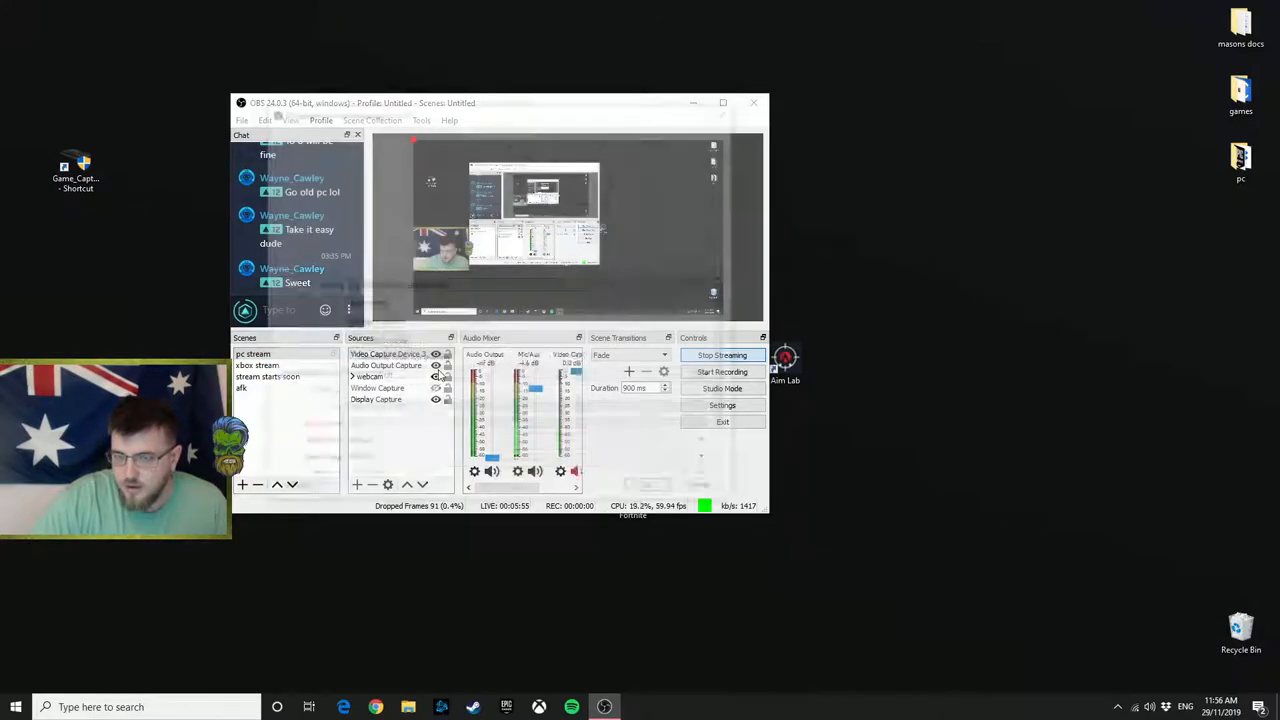
pyautogui.doubleClick(388, 354)
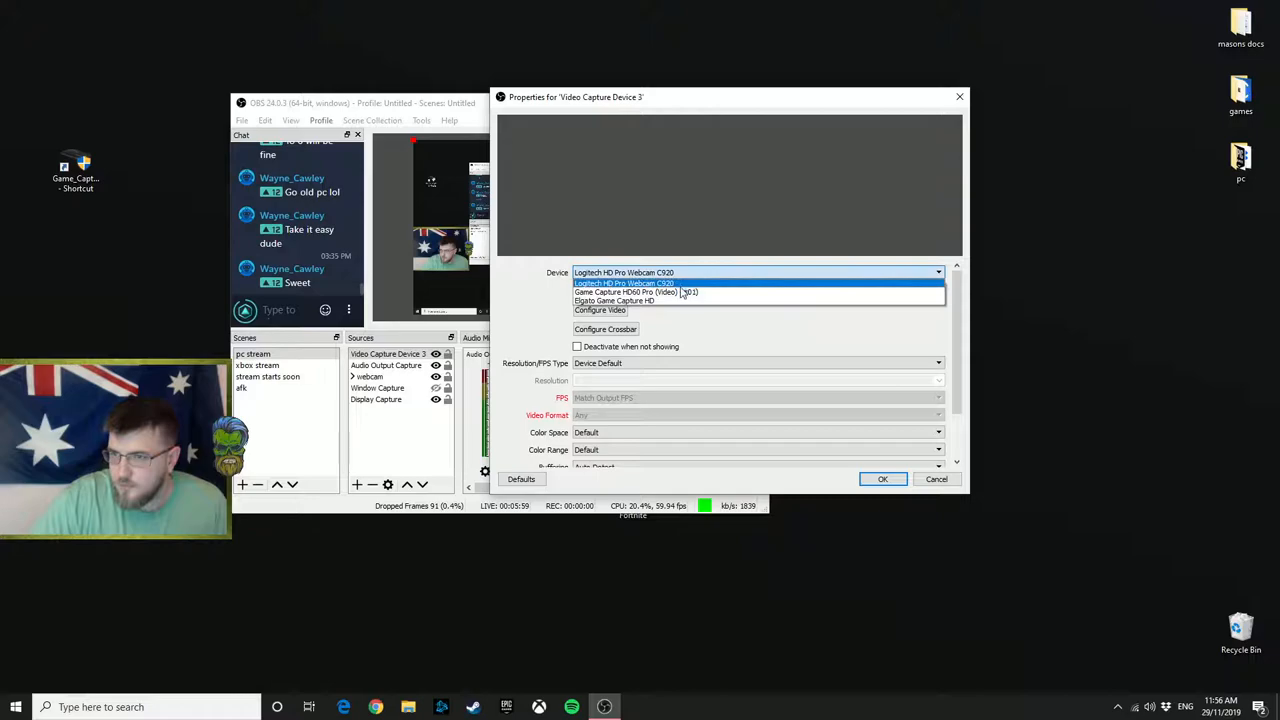
# Select 'Elgato Game Capture HD' as the device and move the Properties window aside.
pyautogui.click(614, 301)
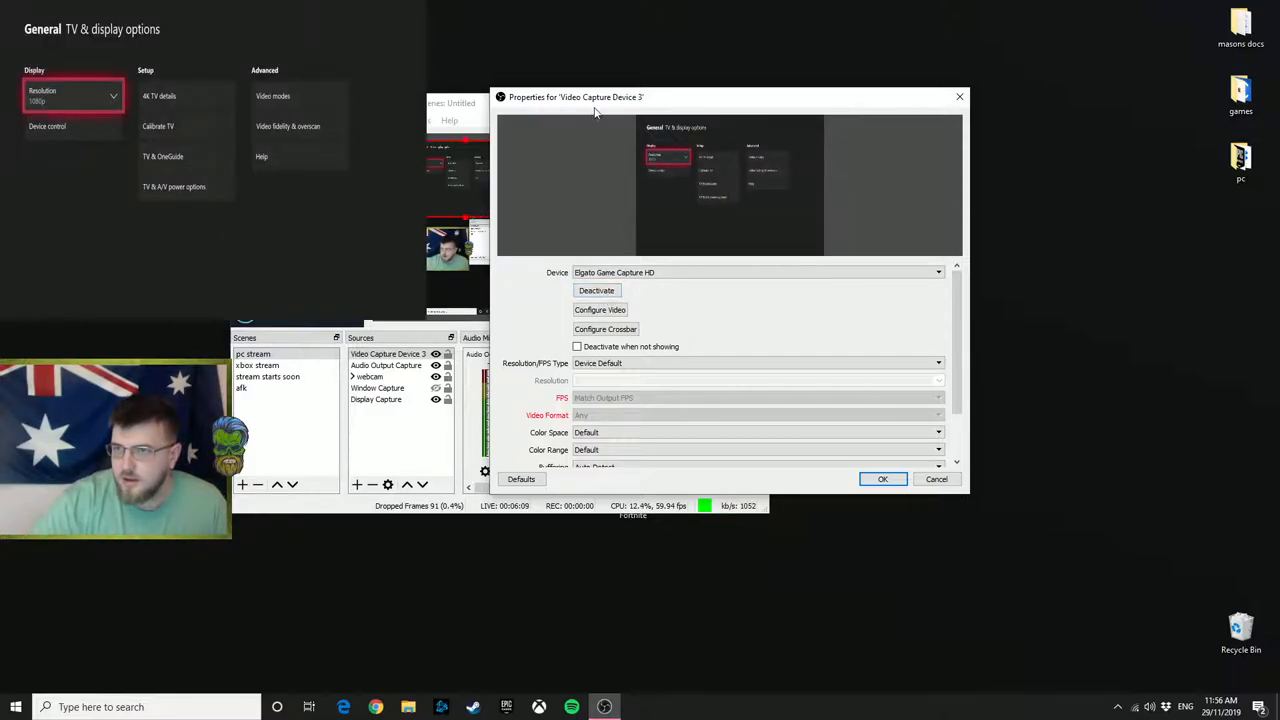
pyautogui.moveTo(595, 97); pyautogui.dragTo(610, 83)
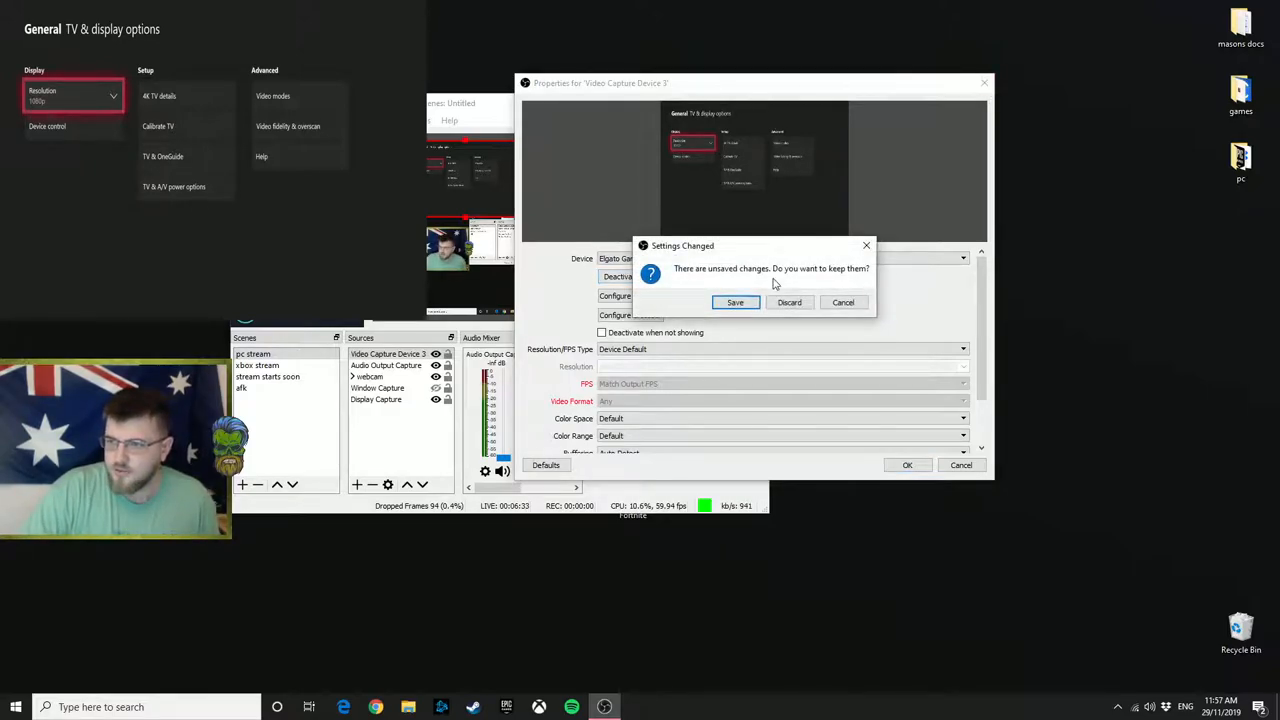
# Discard the unsaved source changes and confirm removing Video Capture Device 3.
pyautogui.click(789, 302)
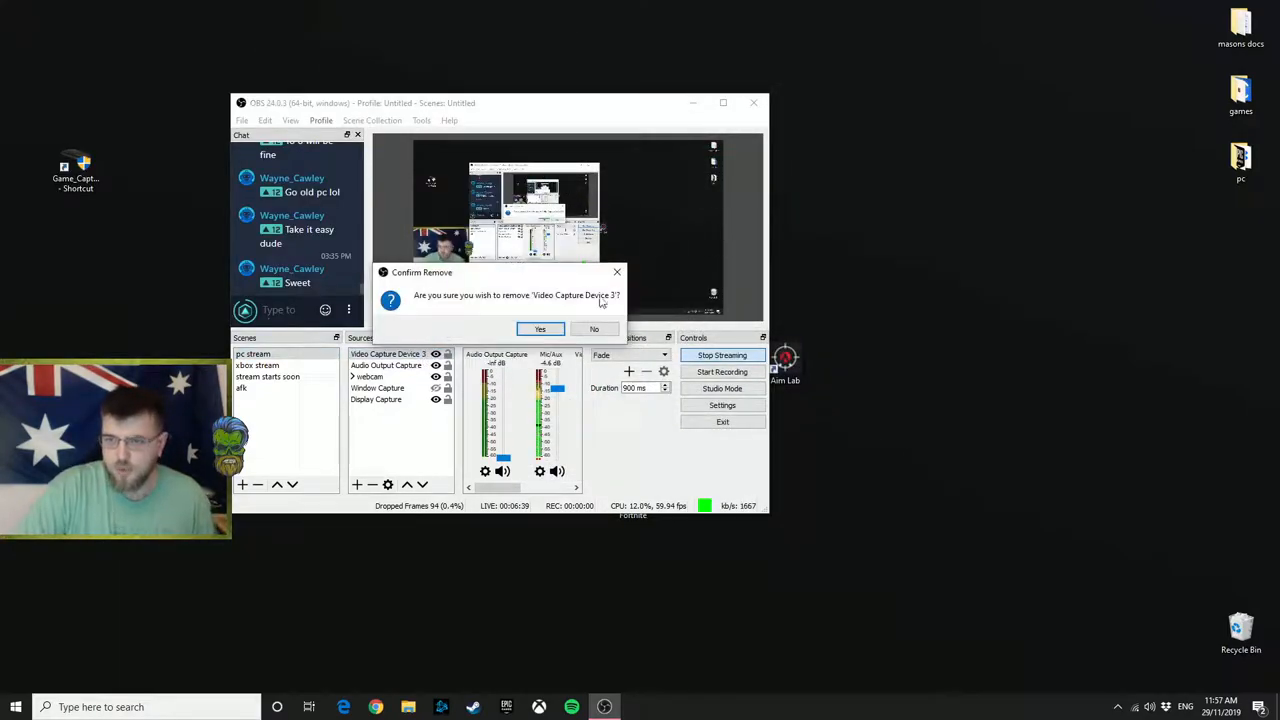
pyautogui.click(540, 329)
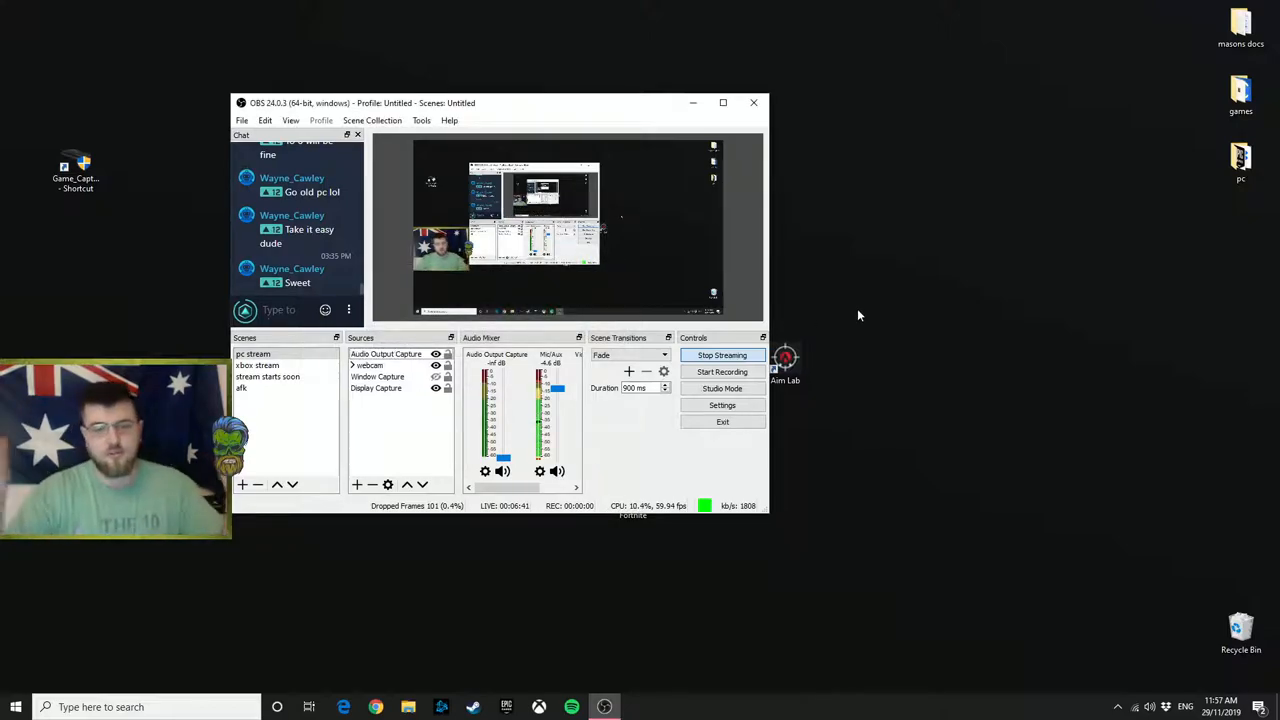